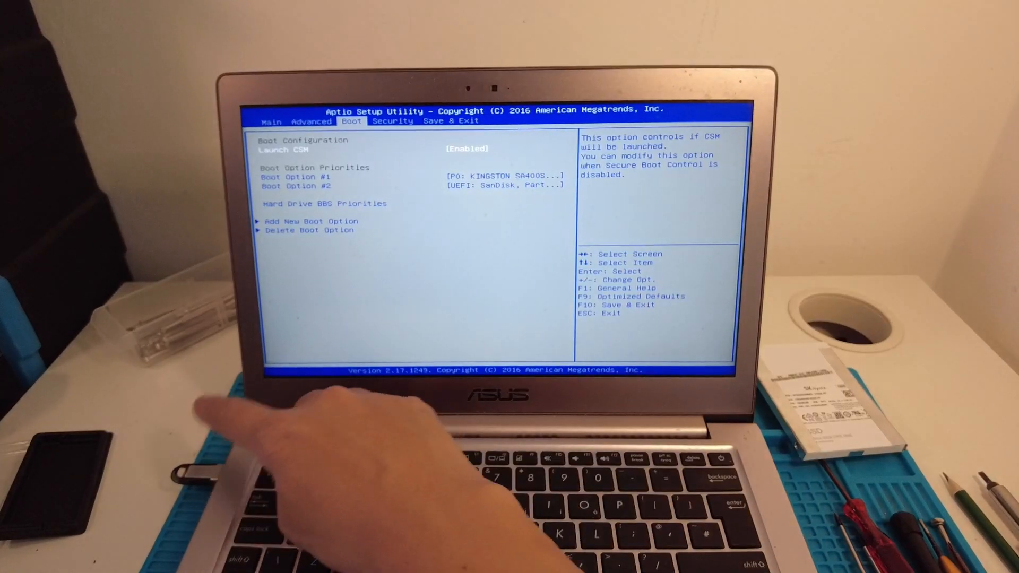
Set Boot Option #1 to UEFI: SanDisk, Partition 1 and move to Save & Exit
key(Down)
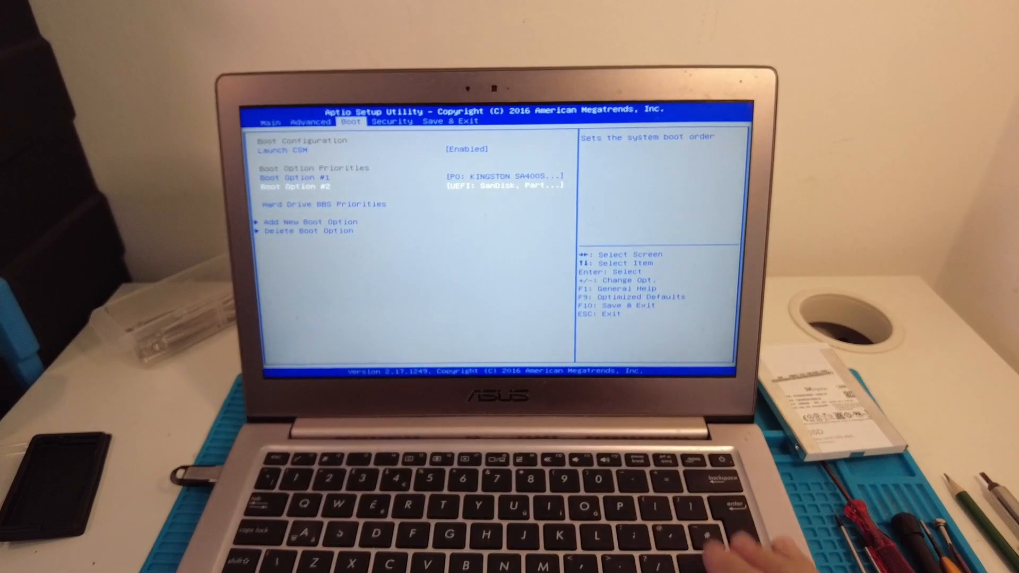
key(enter)
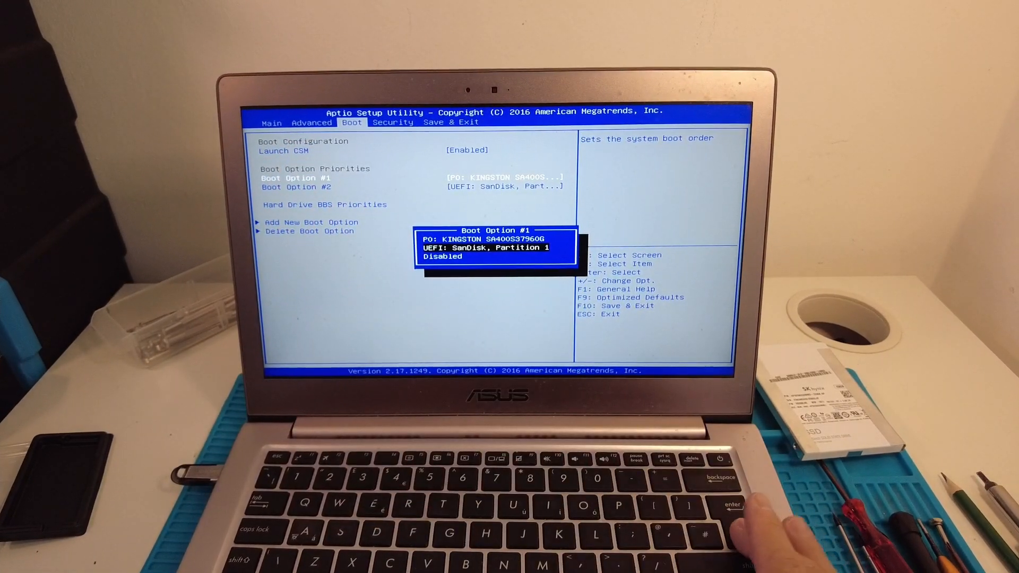
key(right)
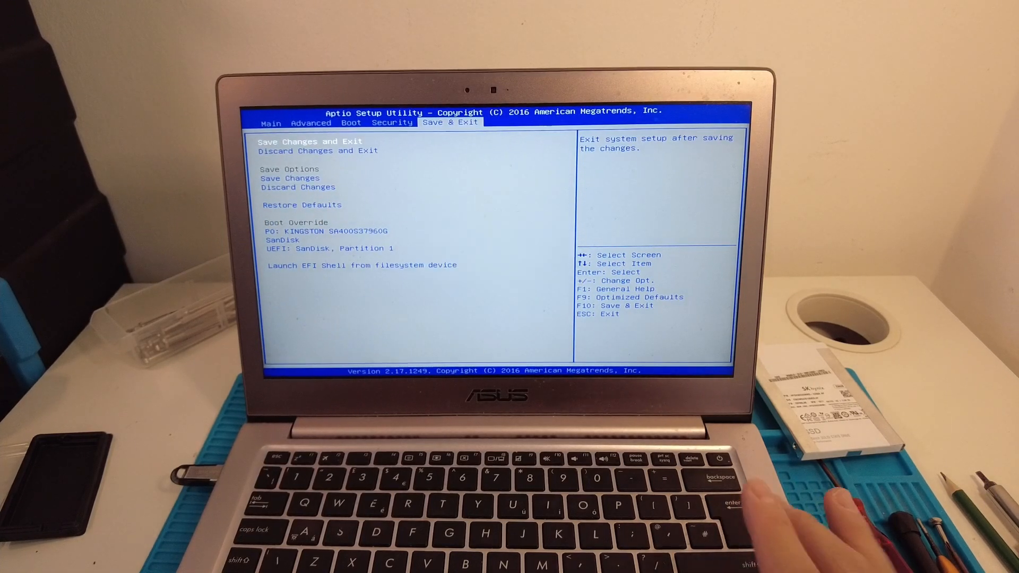
Save Changes and Exit into Windows Setup, accept the license terms and continue
key(enter)
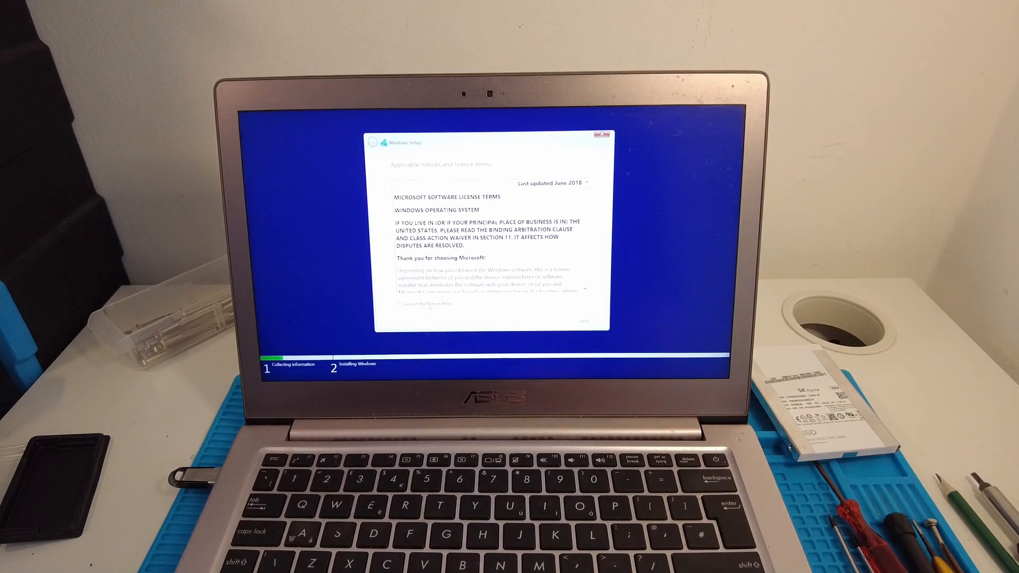
click(398, 305)
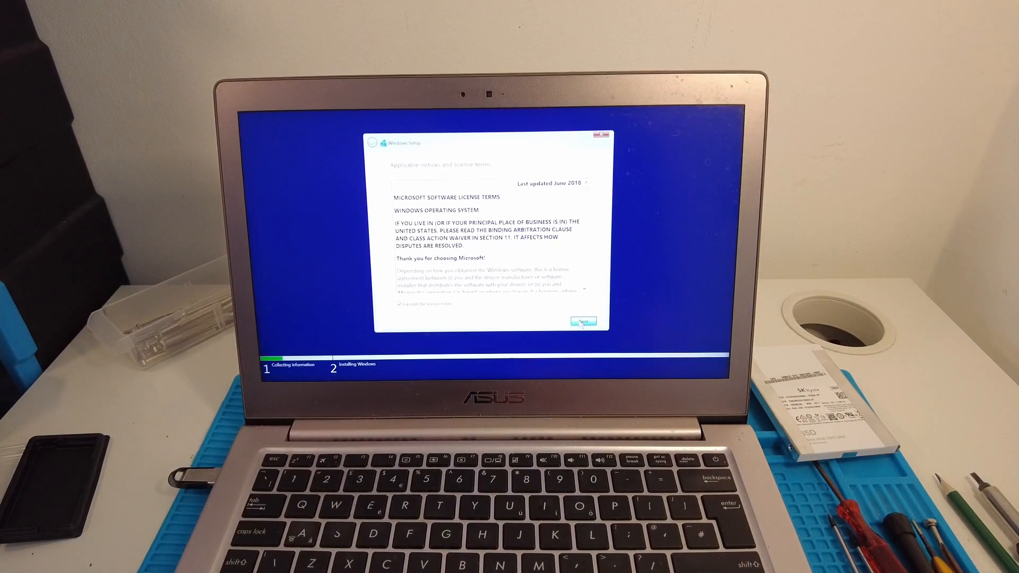
click(583, 323)
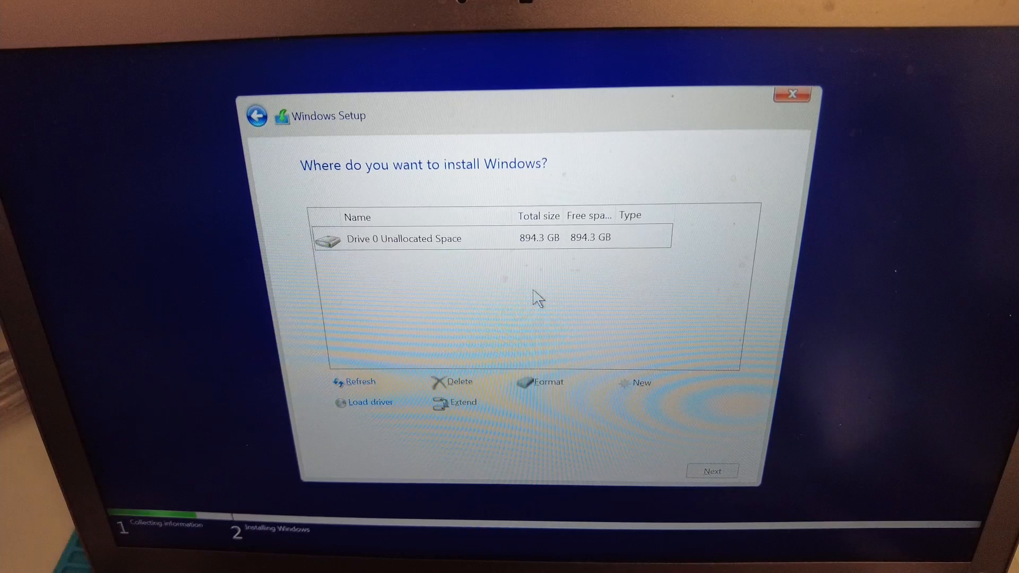
Install Windows onto Drive 0's 894.3 GB unallocated space so file copying begins
click(407, 237)
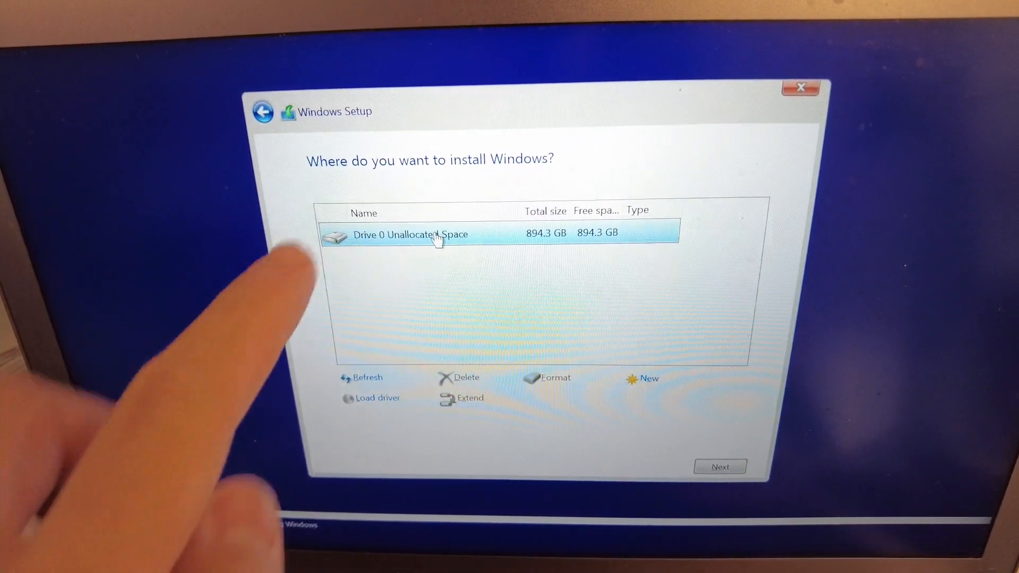
click(721, 465)
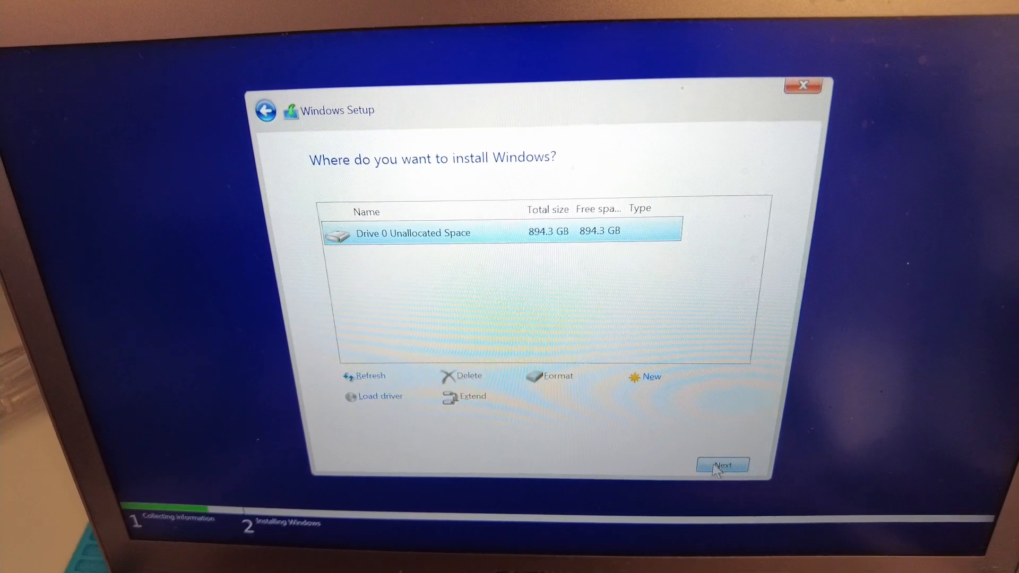
click(723, 465)
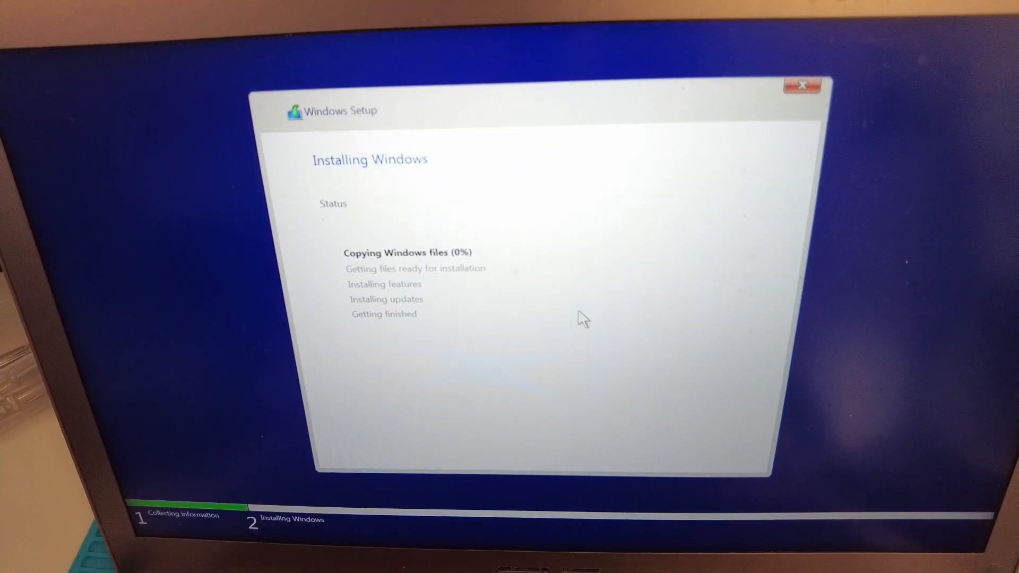